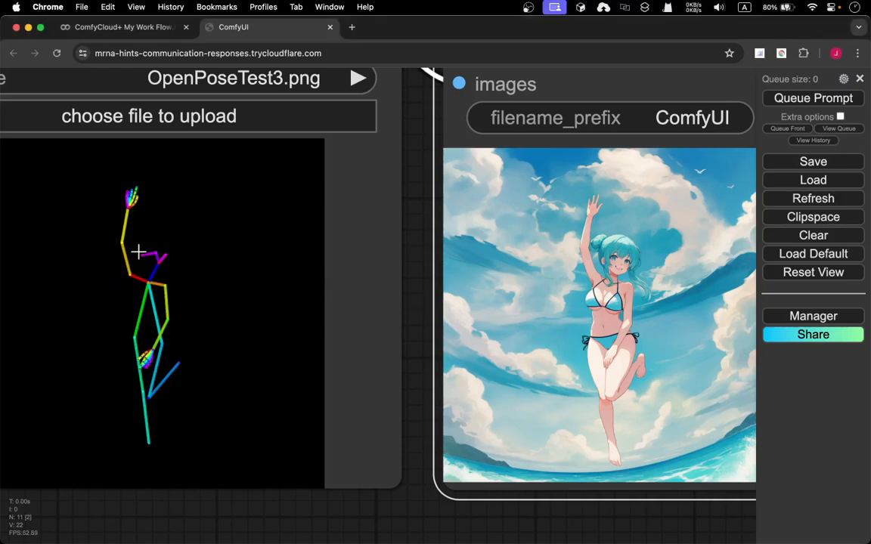
mouse_move(317, 260)
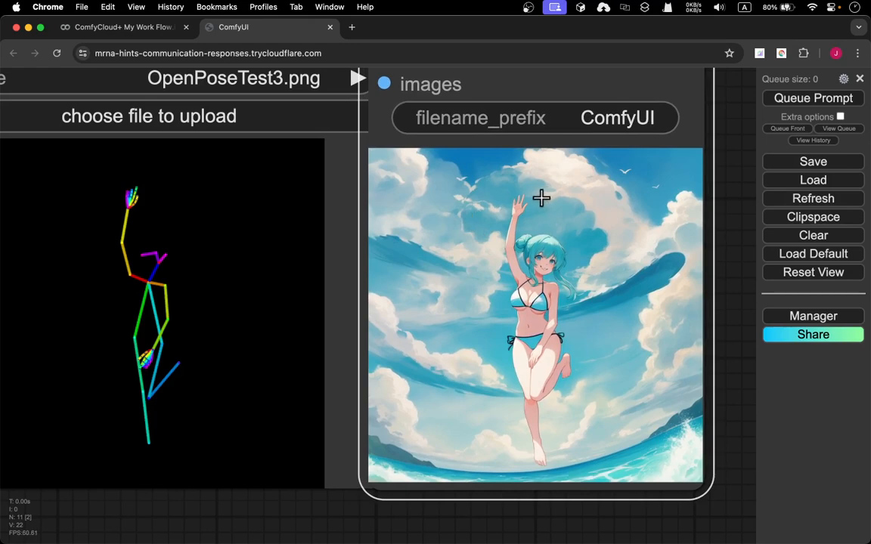
mouse_move(435, 181)
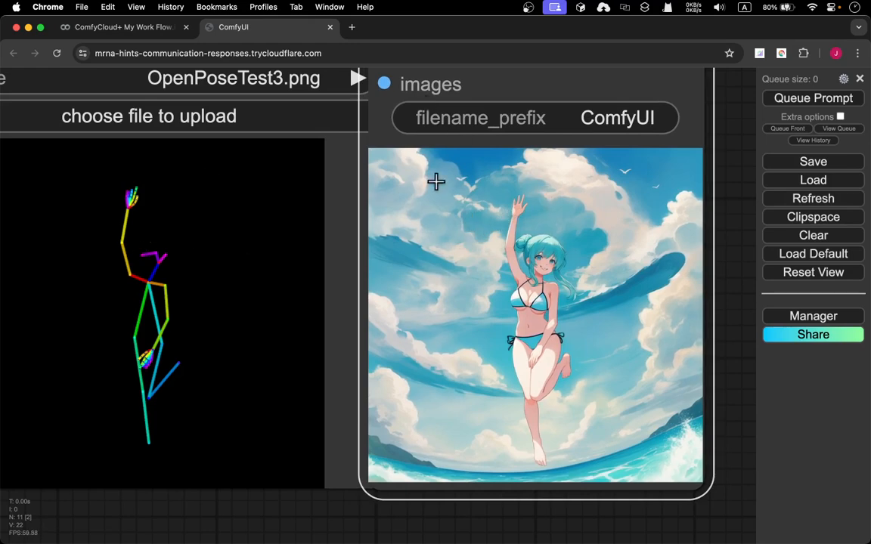
mouse_move(429, 176)
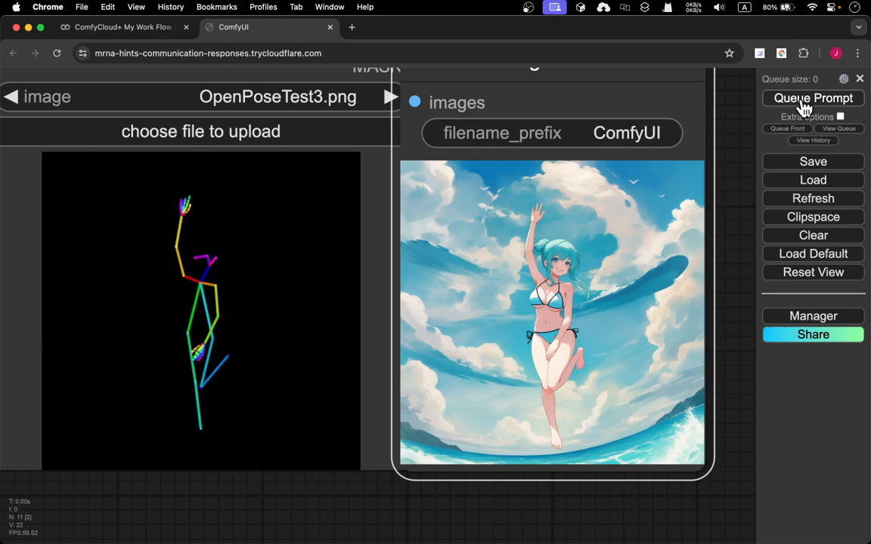
- Queue a generation, dismiss the reconnecting notice, and load the v1-5-pruned-emaonly.ckpt checkpoint
click(813, 96)
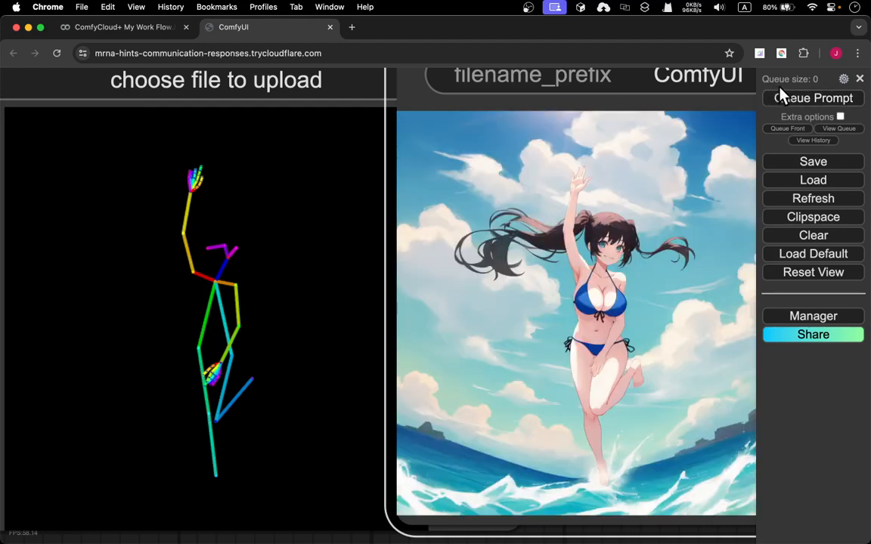
mouse_move(586, 177)
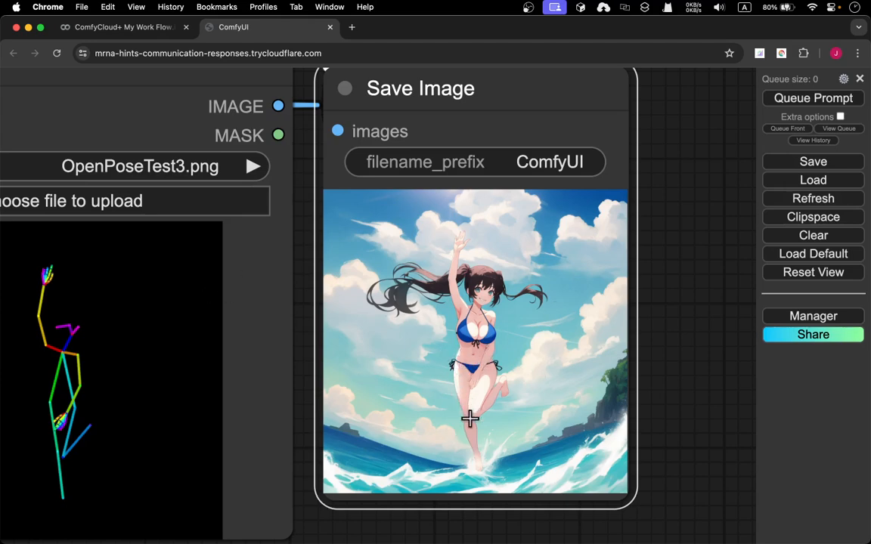
mouse_move(484, 461)
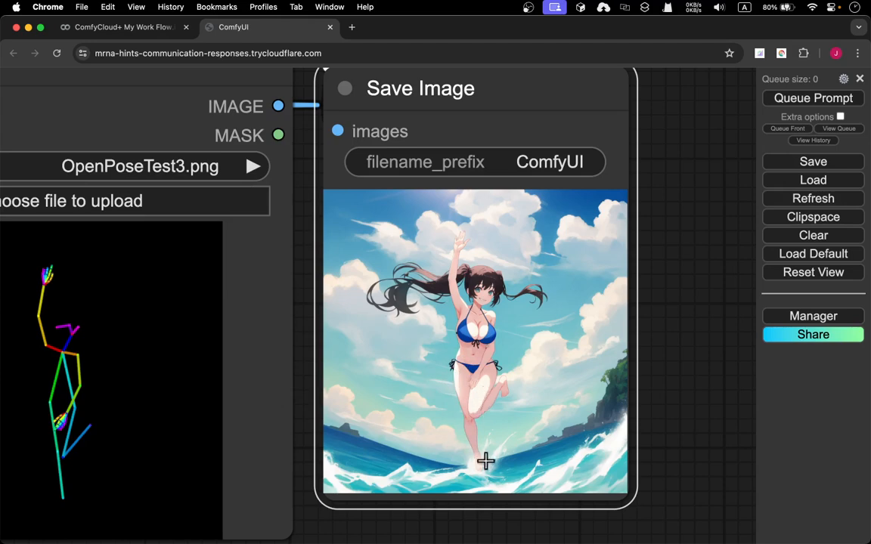
mouse_move(515, 395)
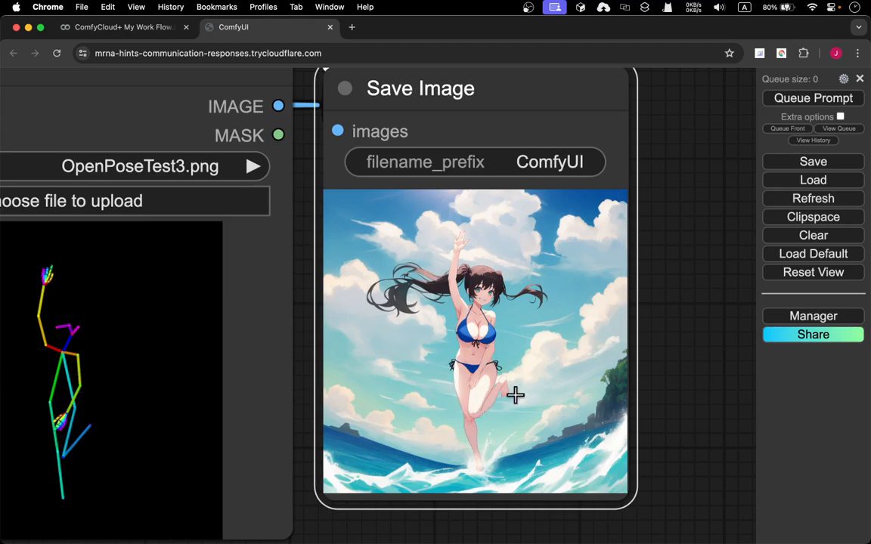
mouse_move(479, 376)
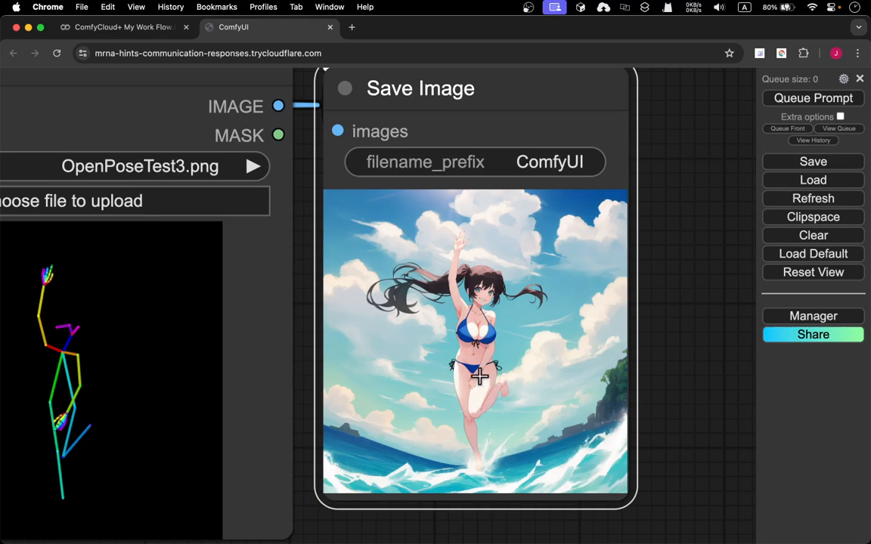
mouse_move(474, 384)
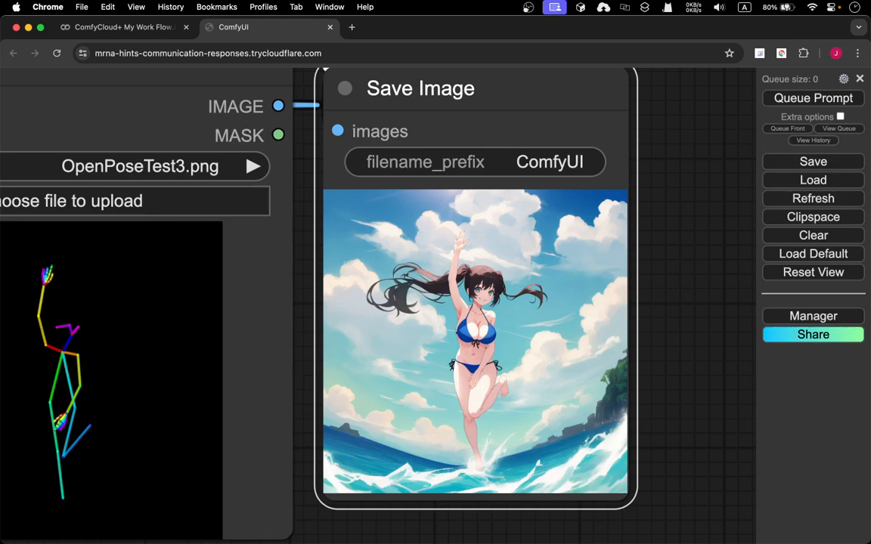
mouse_move(631, 336)
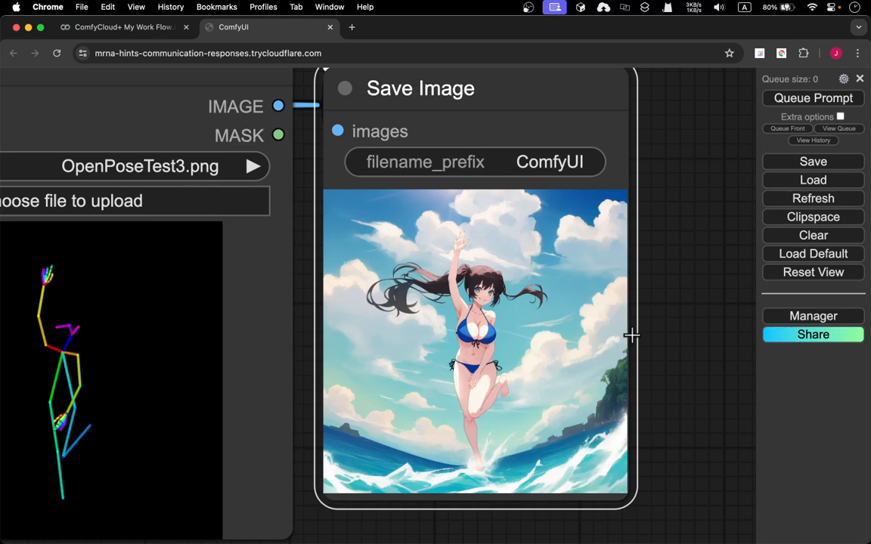
mouse_move(634, 346)
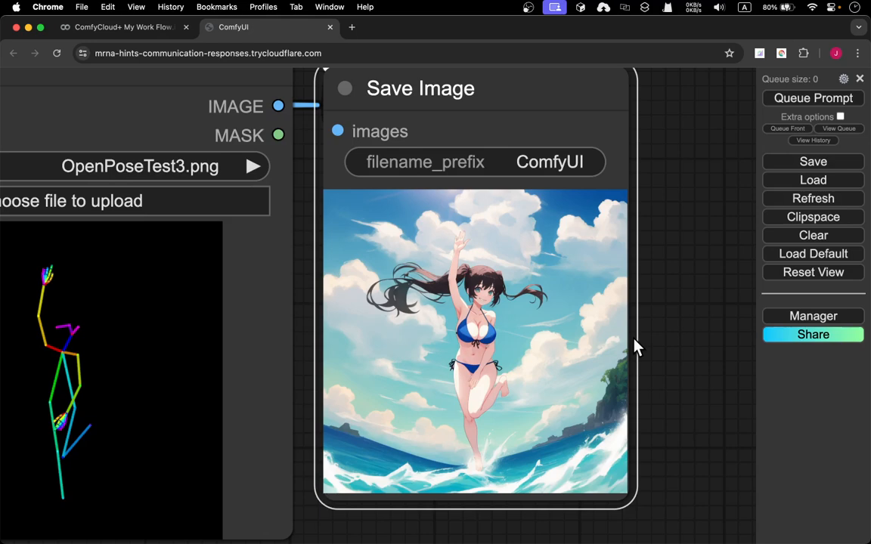
mouse_move(656, 337)
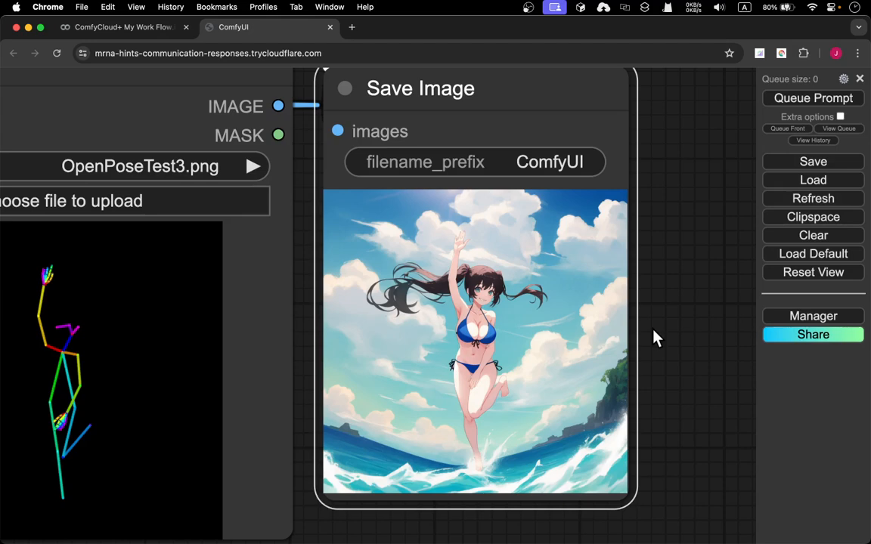
mouse_move(622, 327)
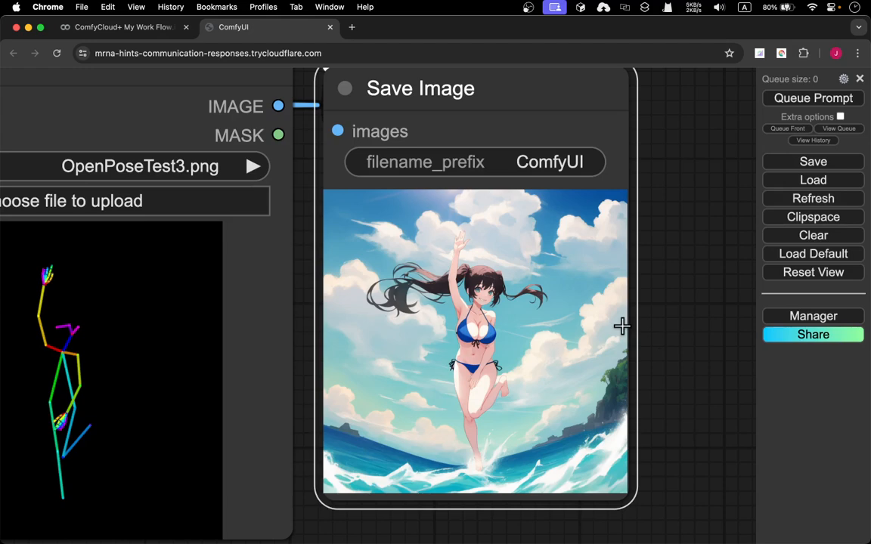
mouse_move(437, 307)
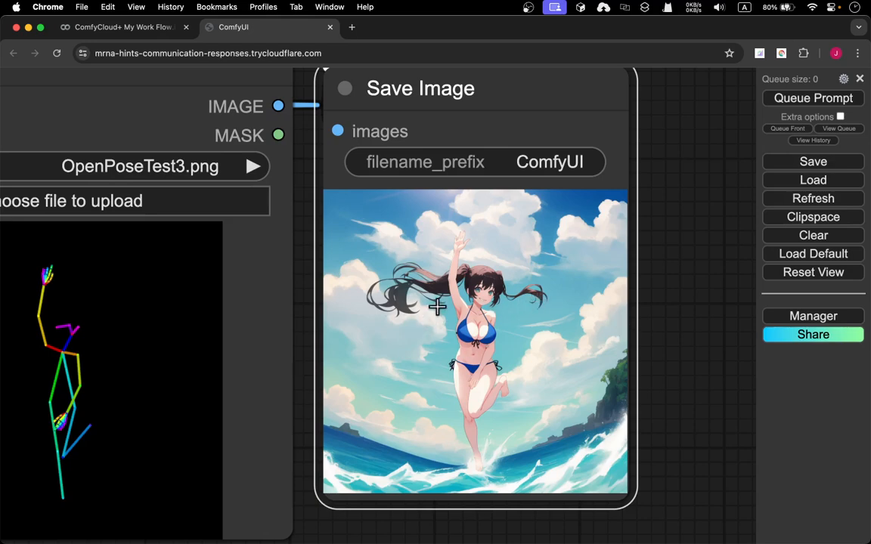
mouse_move(361, 302)
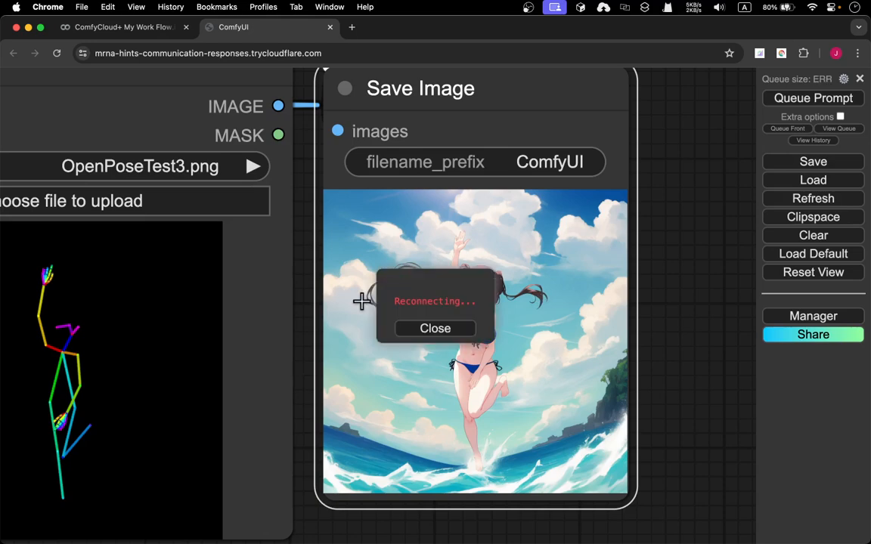
click(435, 327)
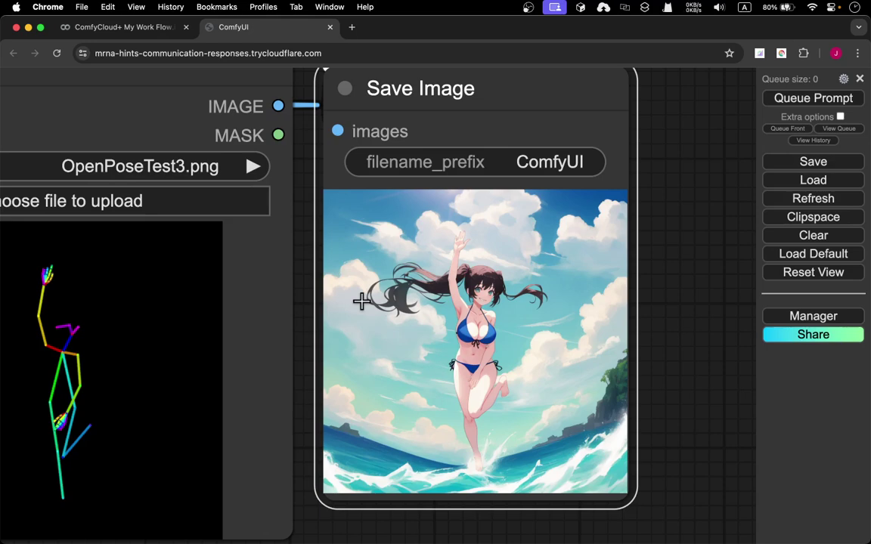
mouse_move(326, 287)
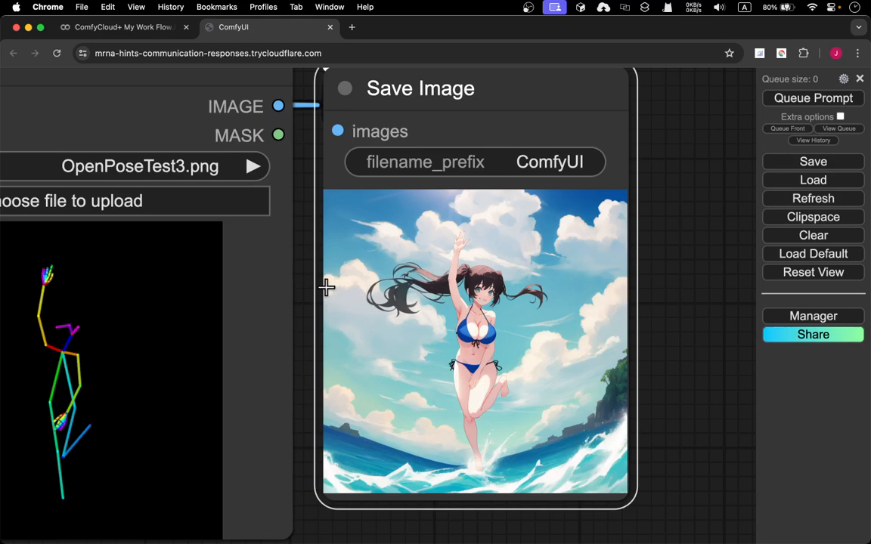
mouse_move(309, 300)
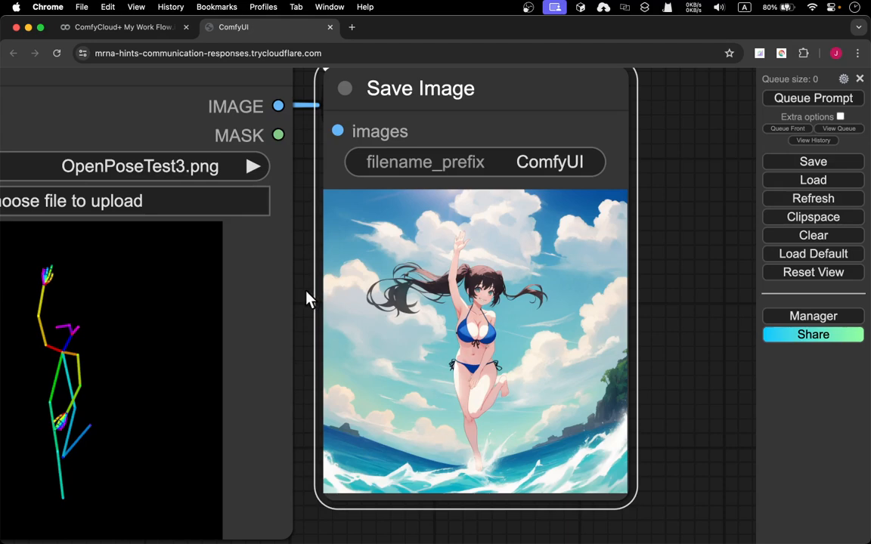
mouse_move(327, 148)
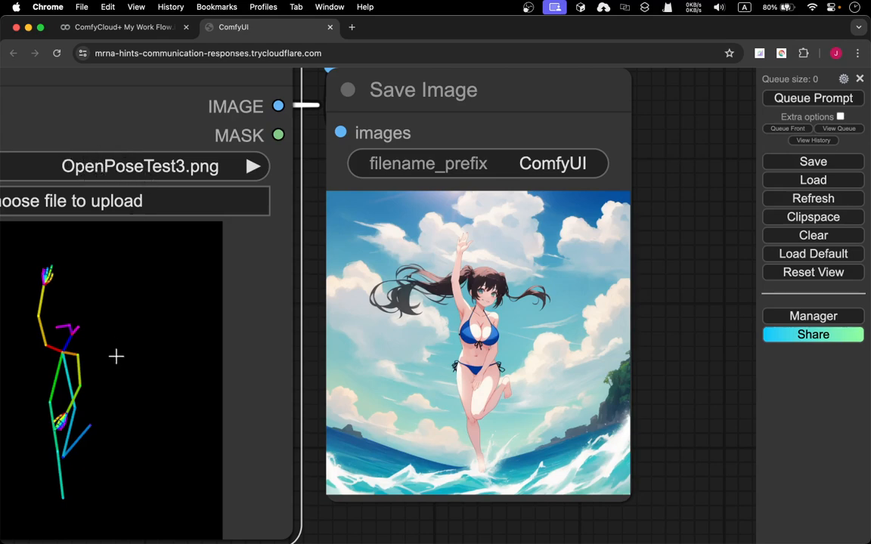
mouse_move(87, 310)
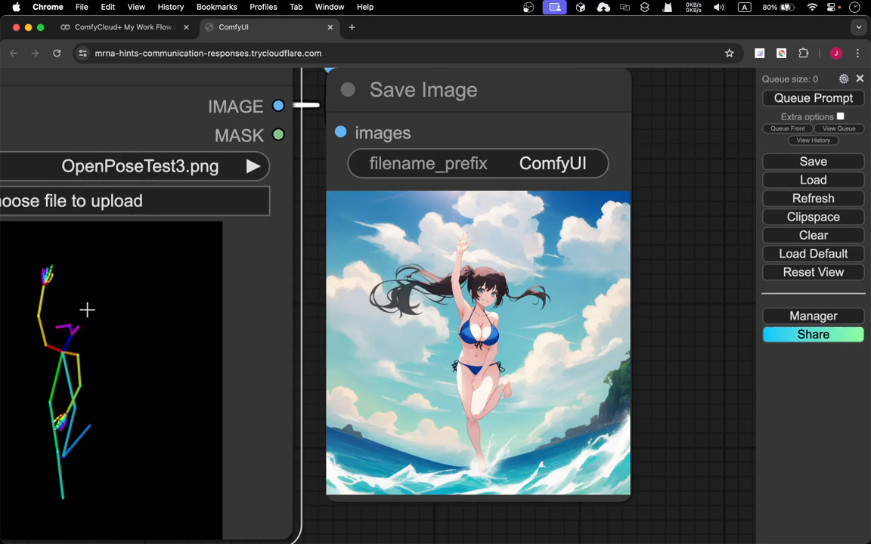
mouse_move(46, 308)
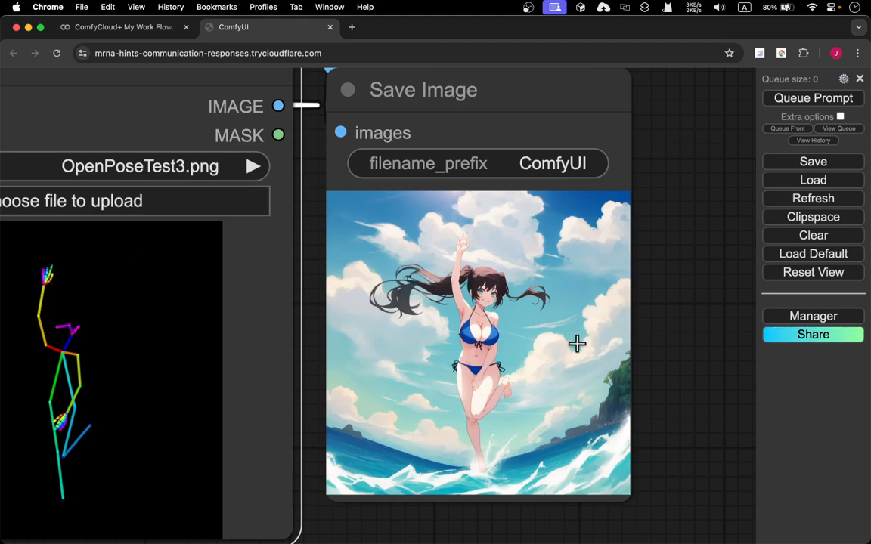
mouse_move(633, 323)
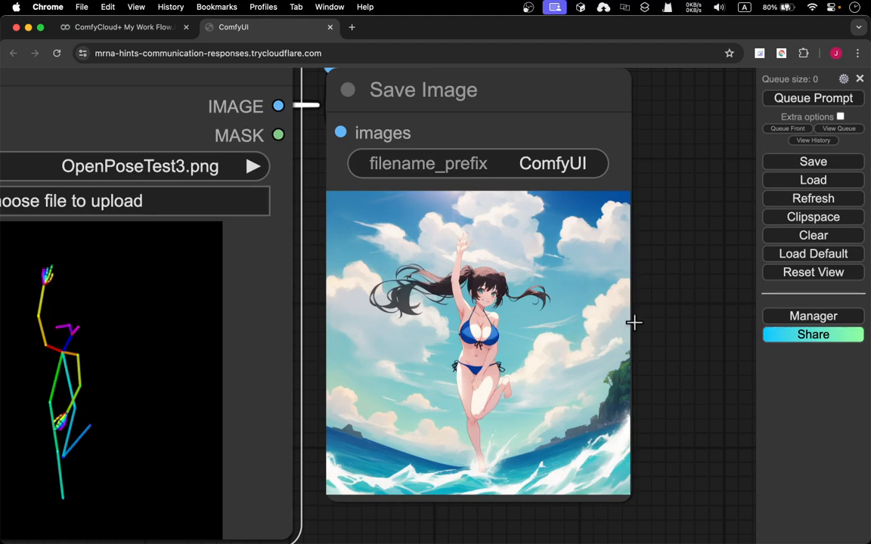
mouse_move(582, 352)
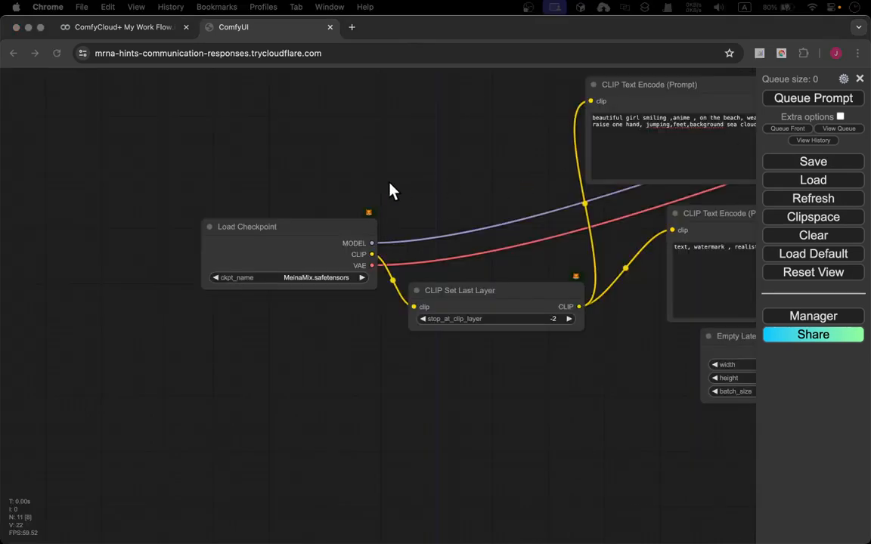
mouse_move(435, 169)
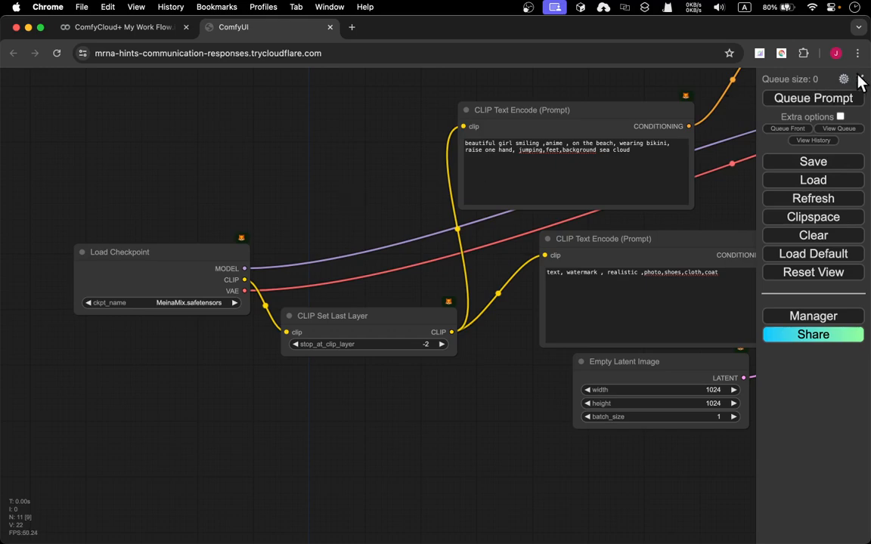
mouse_move(858, 82)
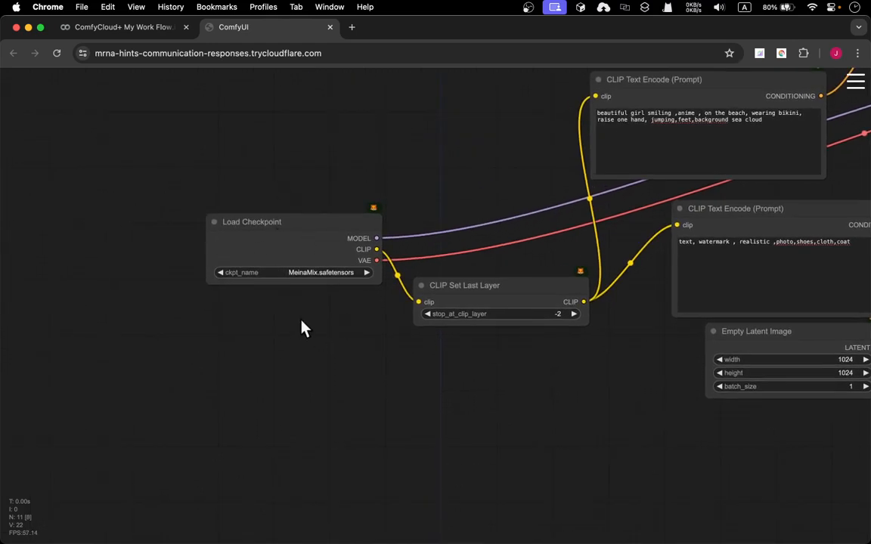
mouse_move(353, 257)
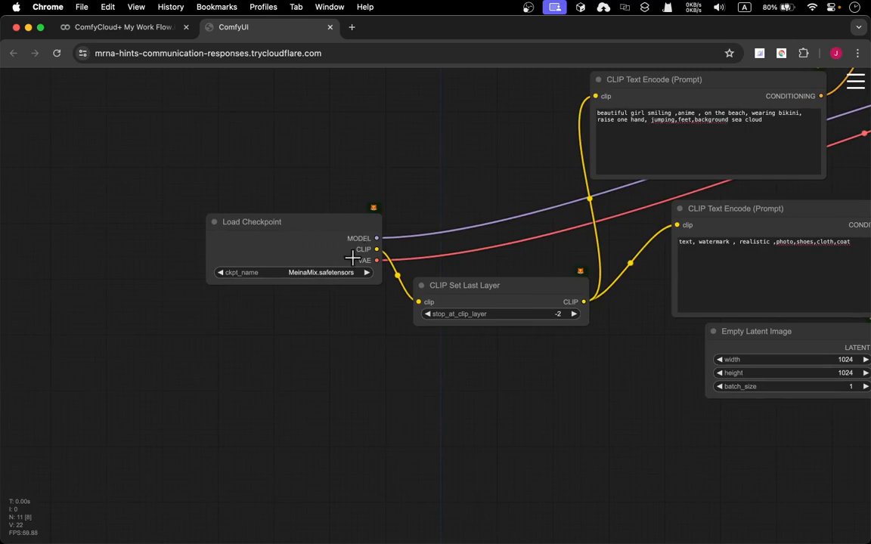
mouse_move(300, 276)
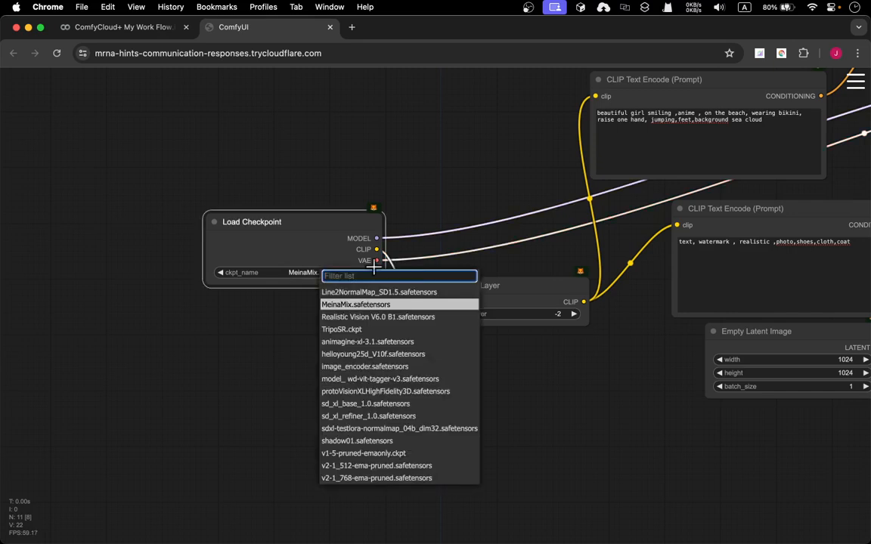
mouse_move(440, 442)
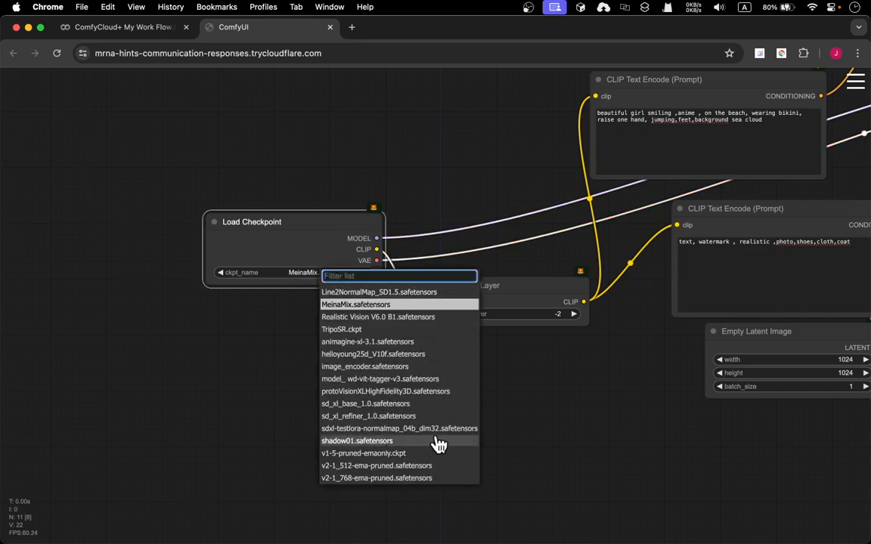
mouse_move(441, 453)
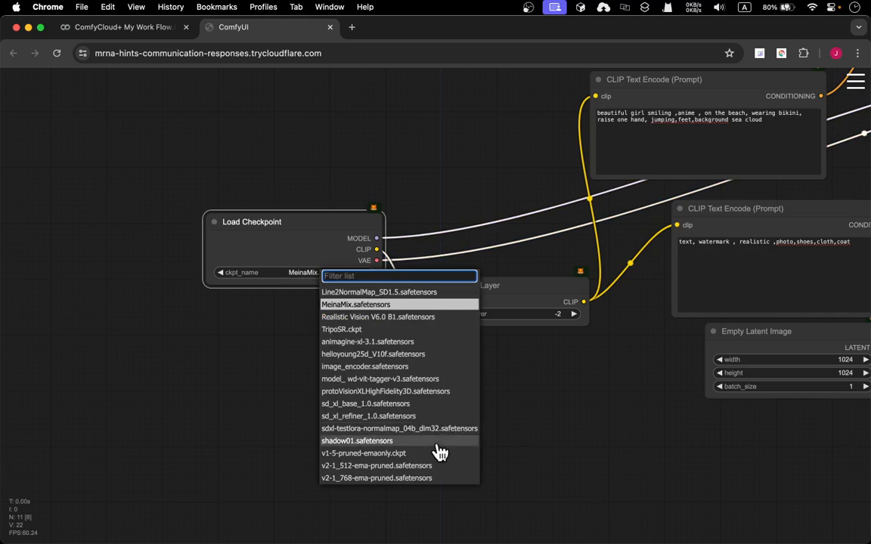
mouse_move(375, 420)
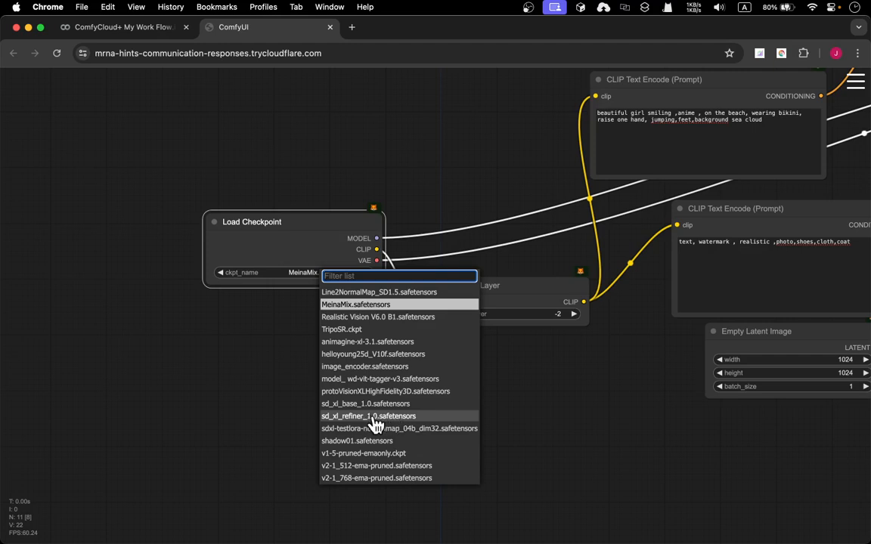
mouse_move(366, 403)
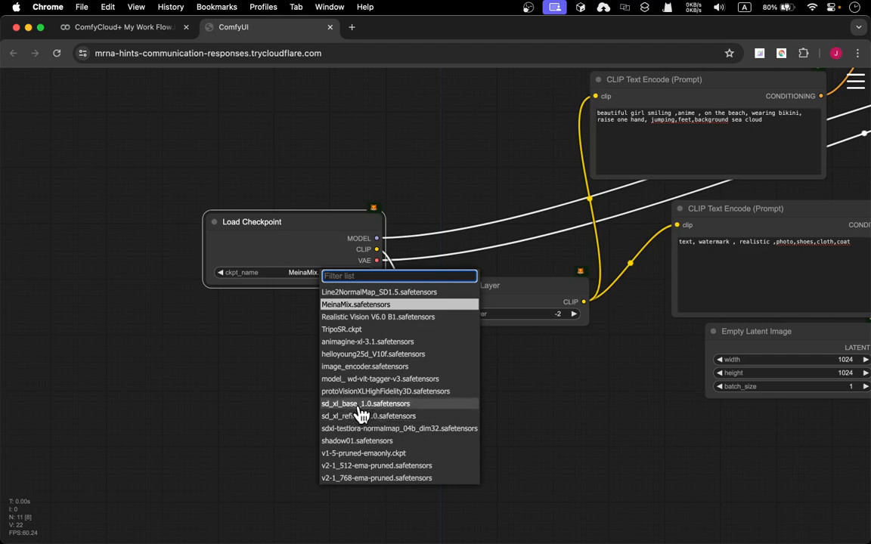
mouse_move(356, 457)
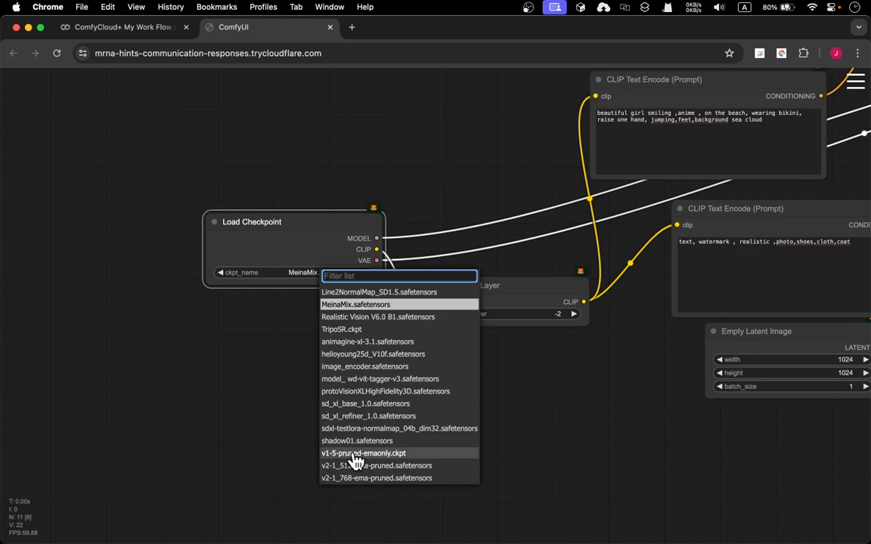
click(363, 453)
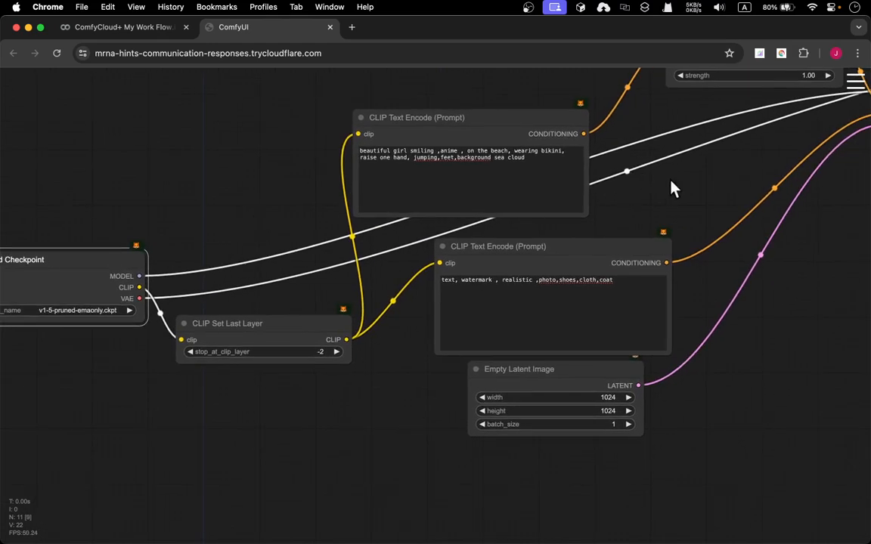
mouse_move(718, 198)
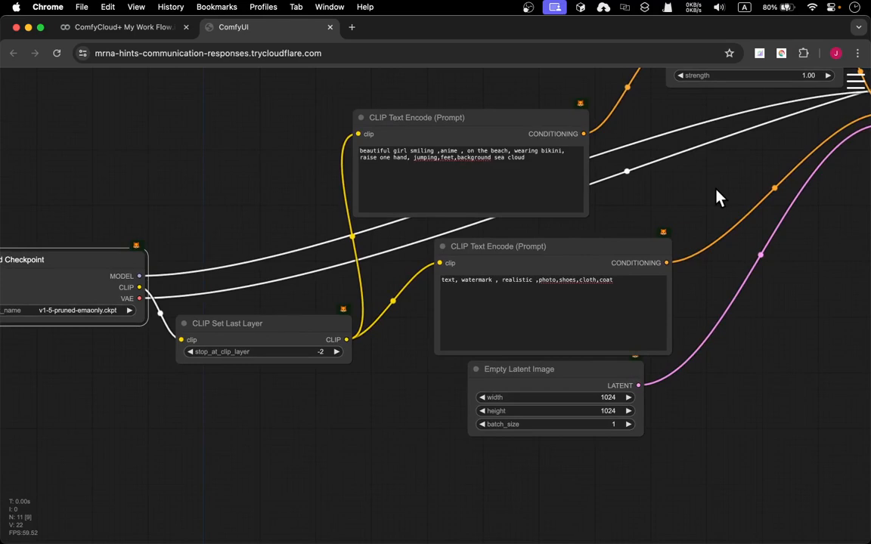
mouse_move(74, 337)
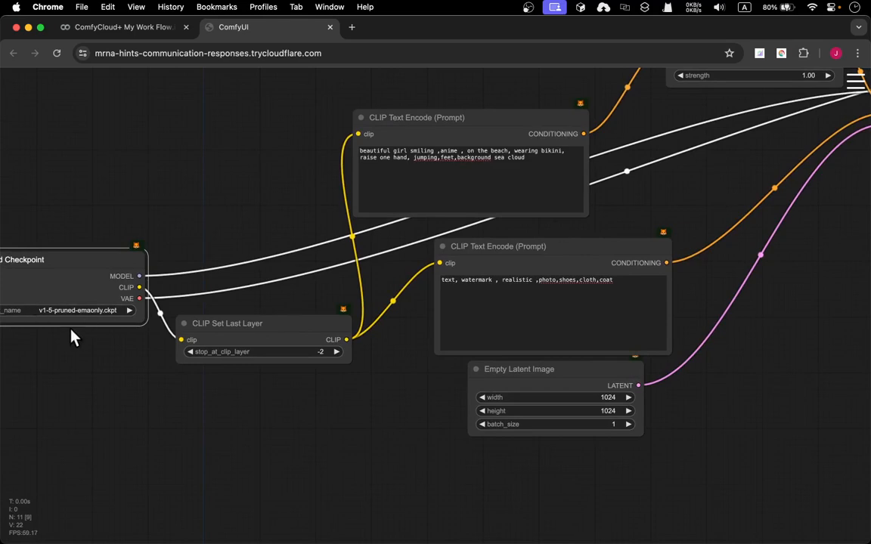
mouse_move(698, 196)
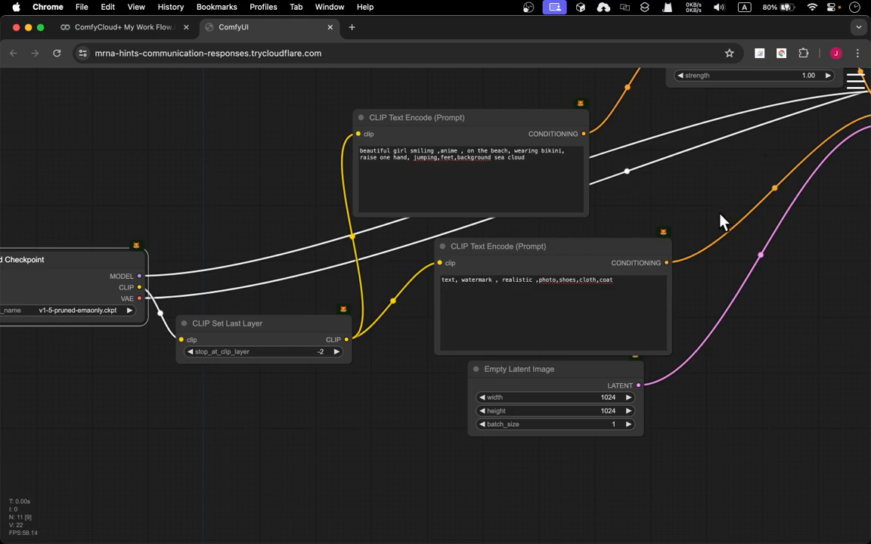
mouse_move(716, 218)
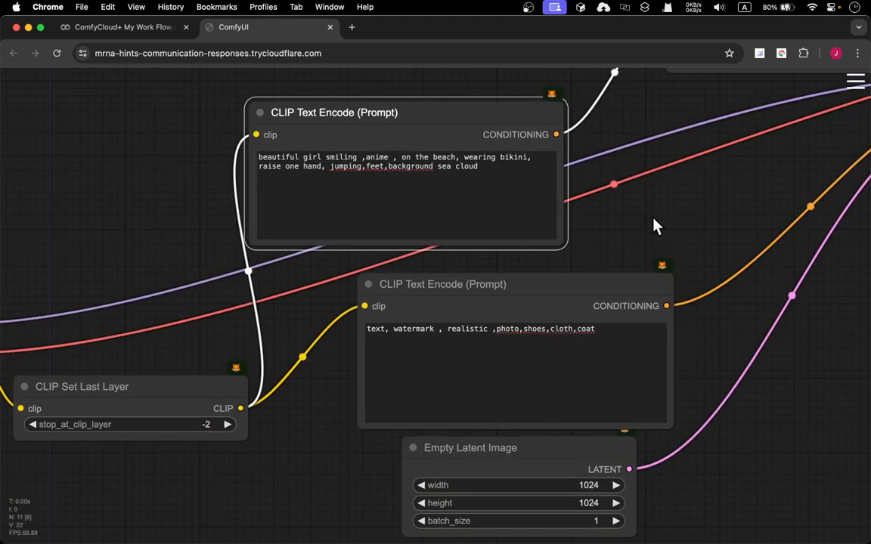
mouse_move(716, 220)
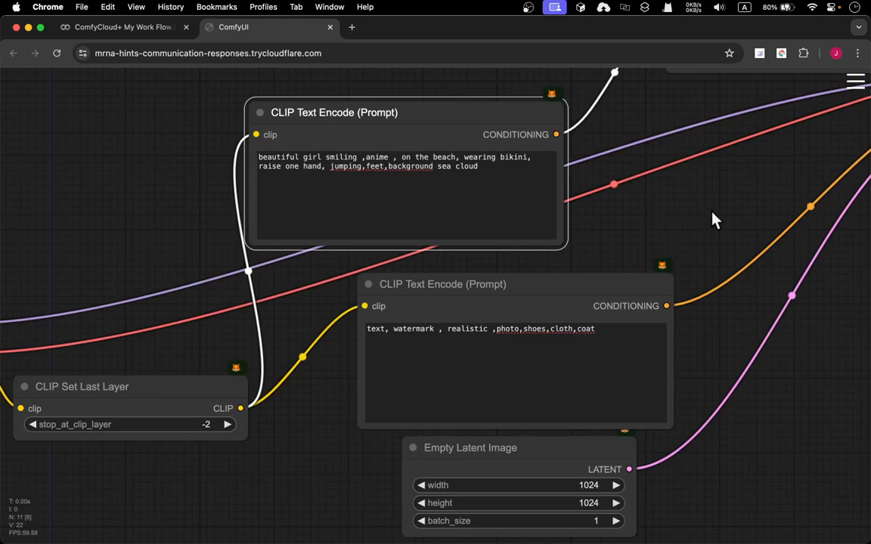
mouse_move(576, 279)
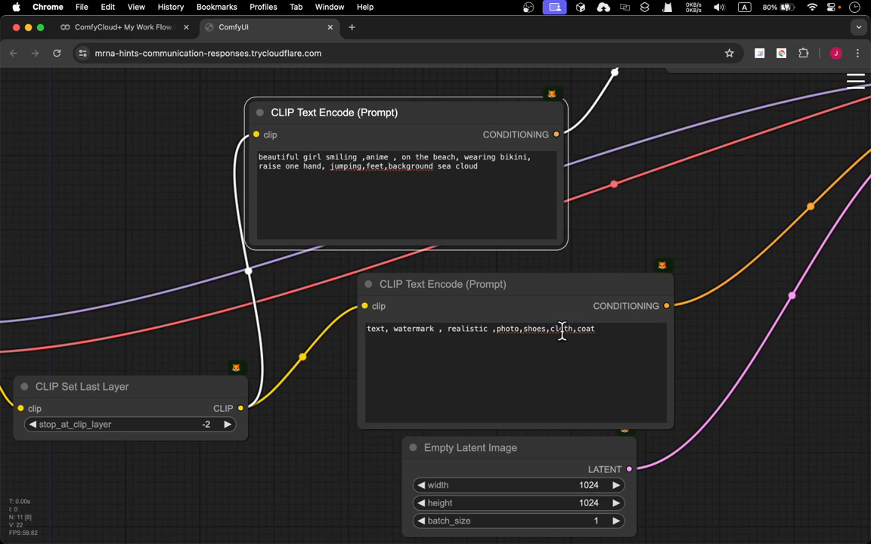
mouse_move(535, 311)
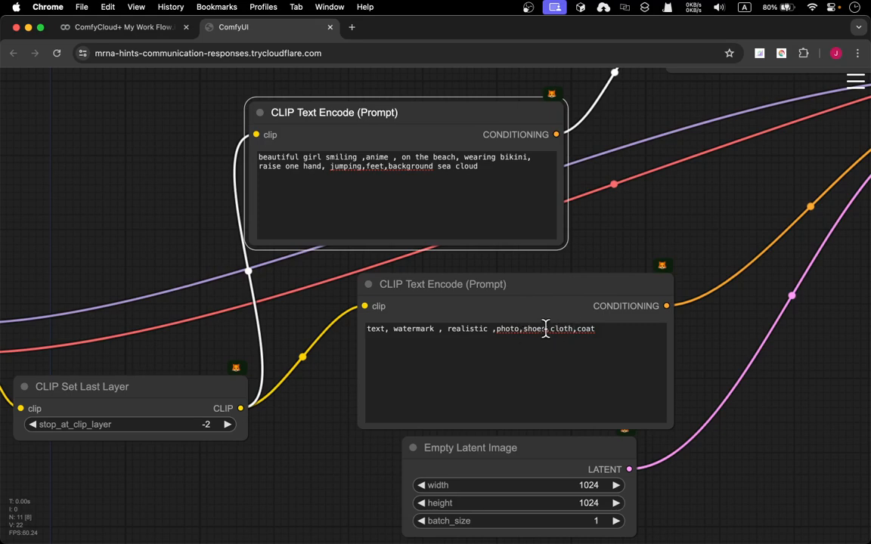
mouse_move(672, 229)
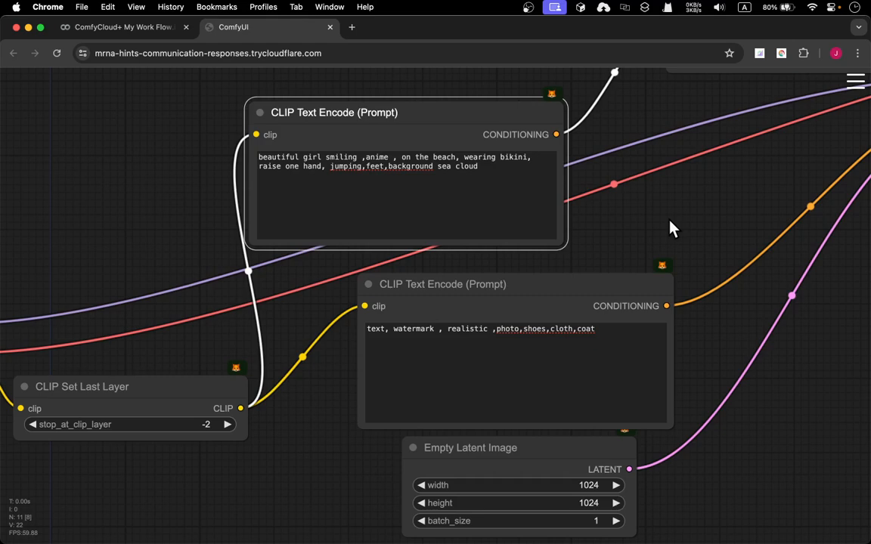
mouse_move(544, 360)
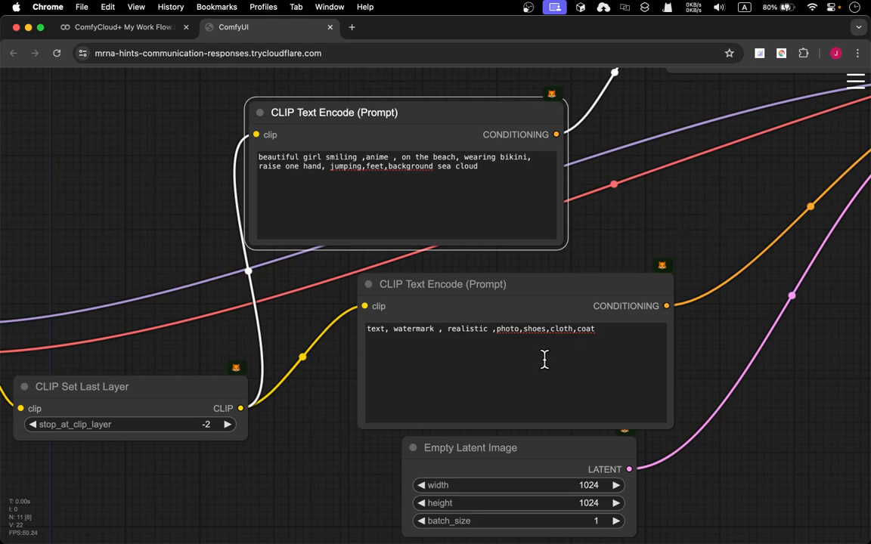
mouse_move(659, 236)
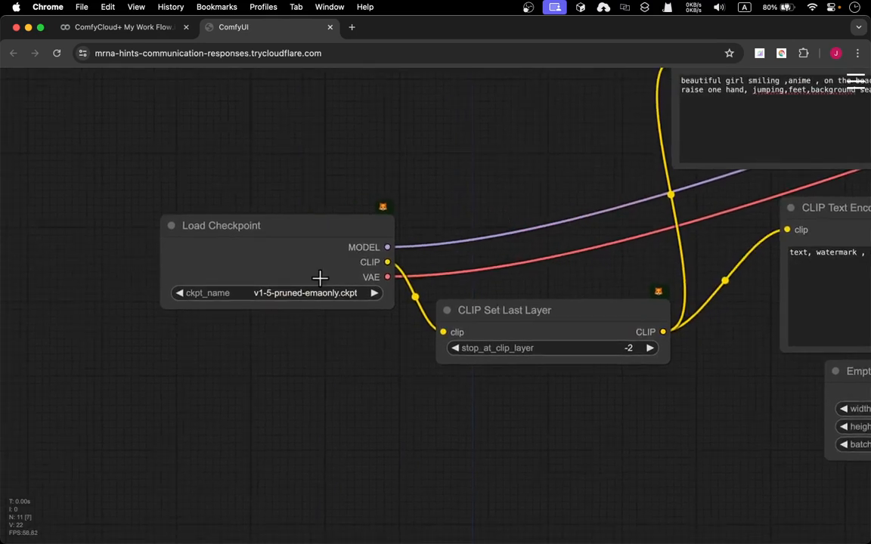
mouse_move(426, 303)
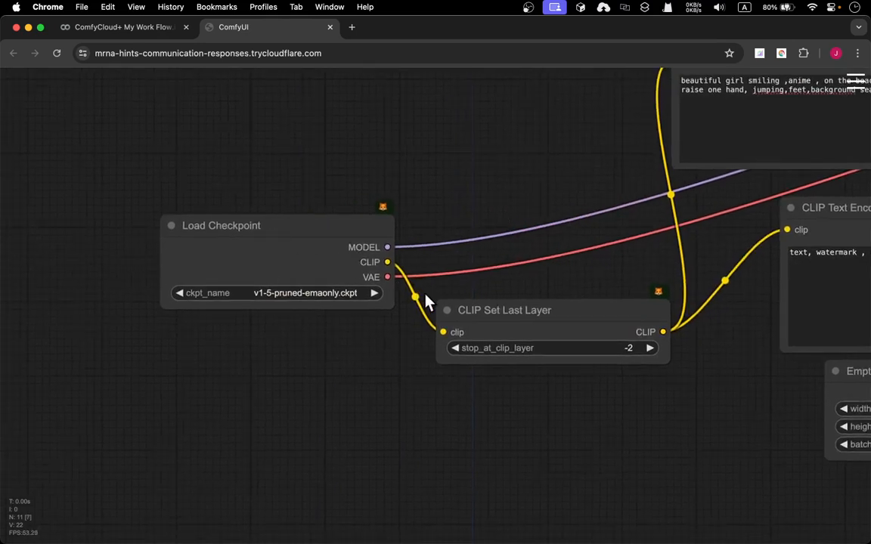
mouse_move(507, 327)
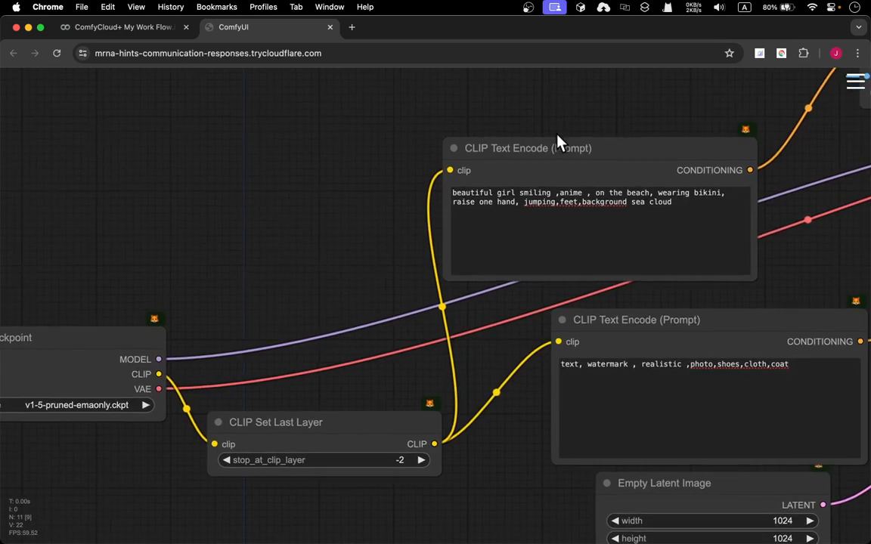
mouse_move(801, 275)
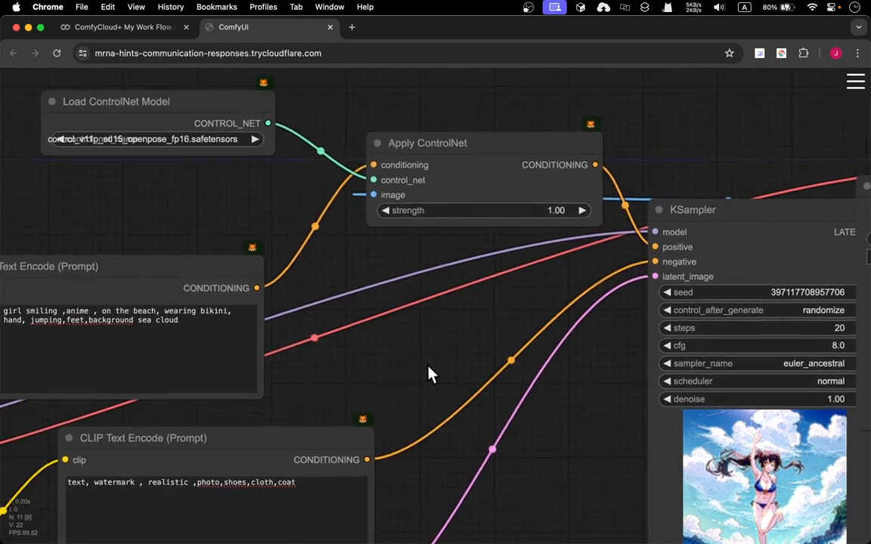
drag(430, 370, 476, 230)
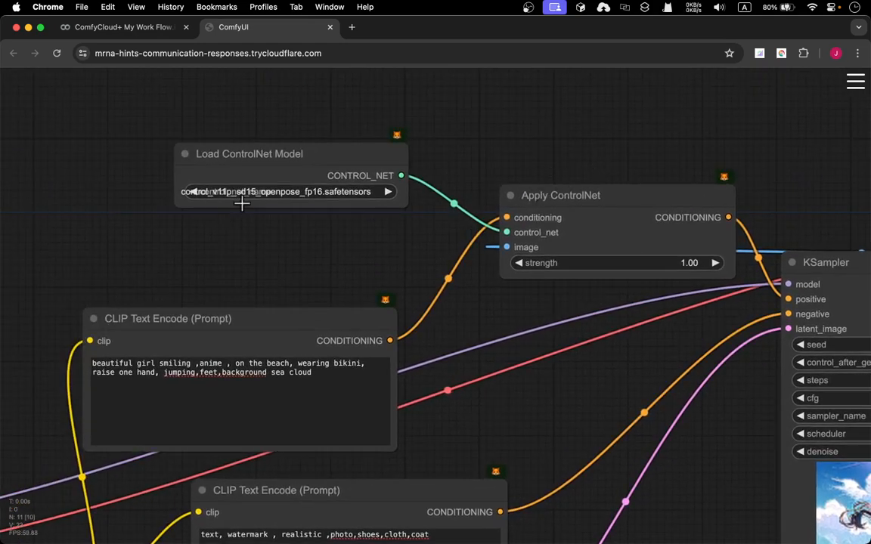
click(290, 190)
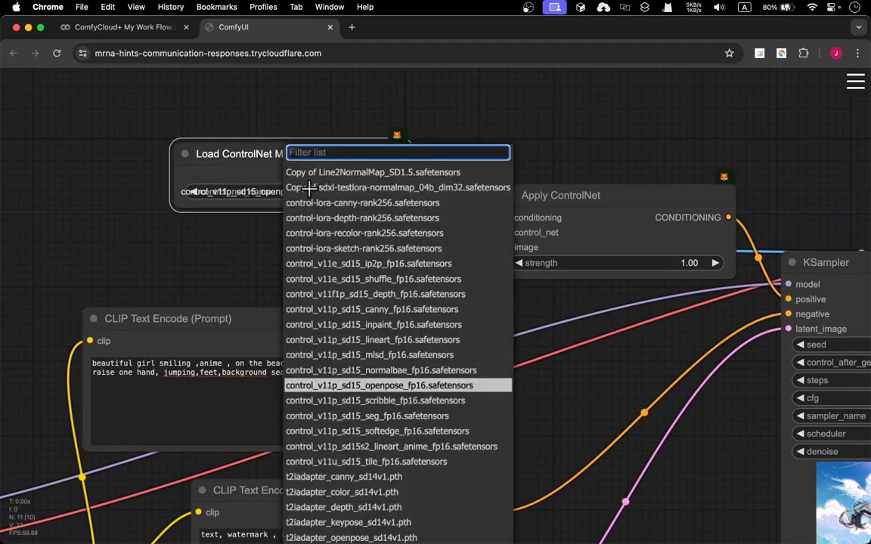
mouse_move(380, 400)
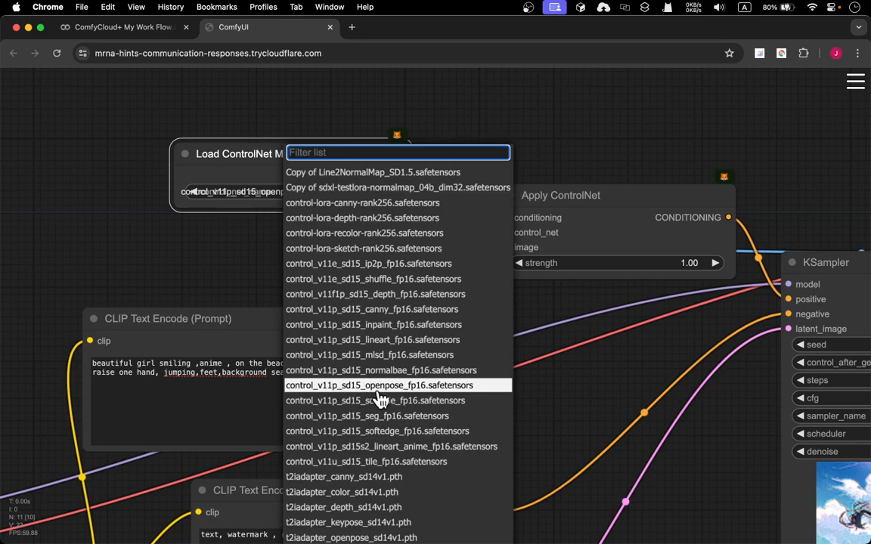
mouse_move(366, 399)
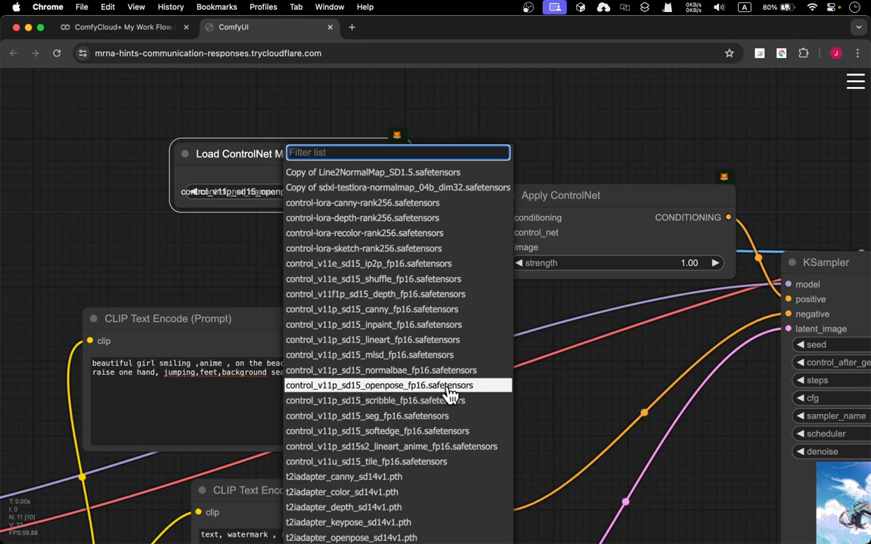
mouse_move(420, 393)
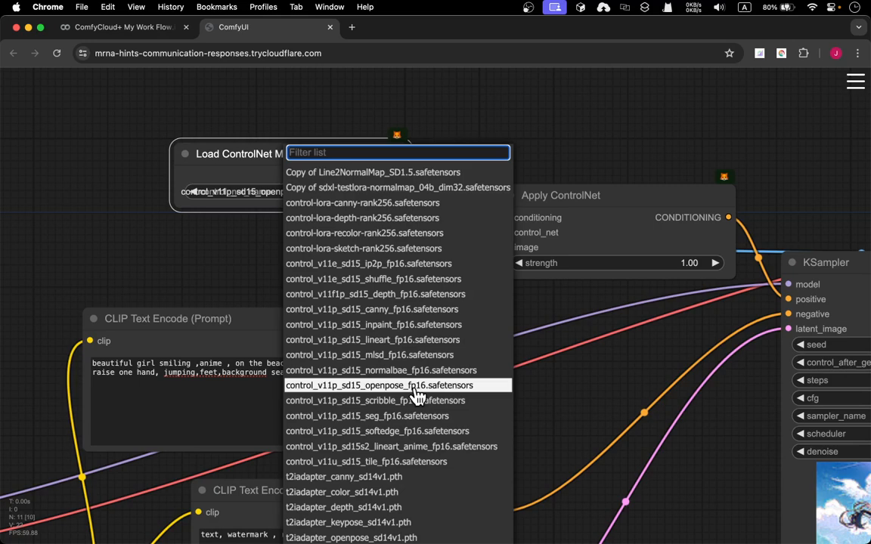
mouse_move(133, 32)
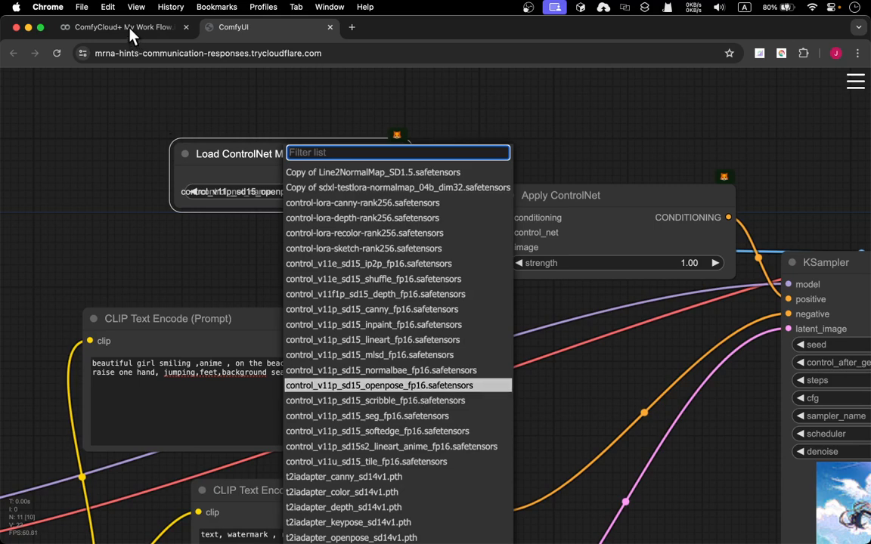
click(120, 27)
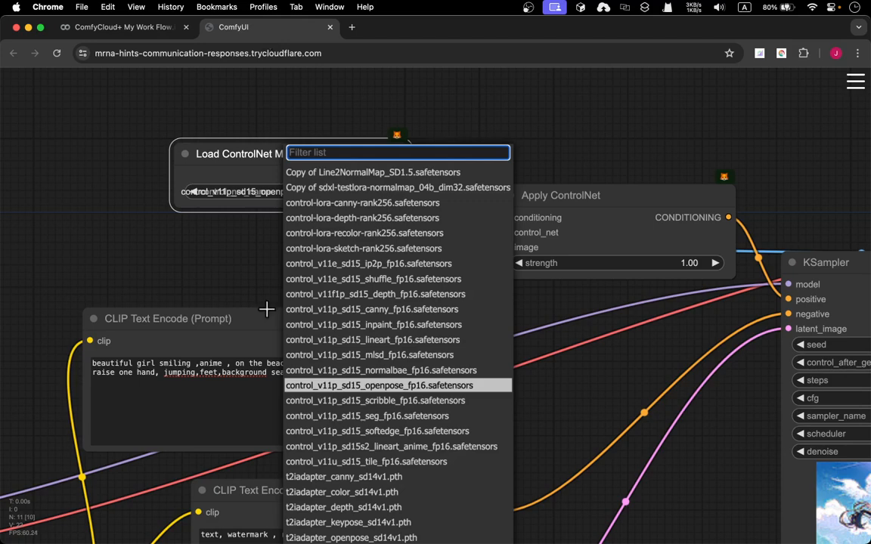
mouse_move(248, 316)
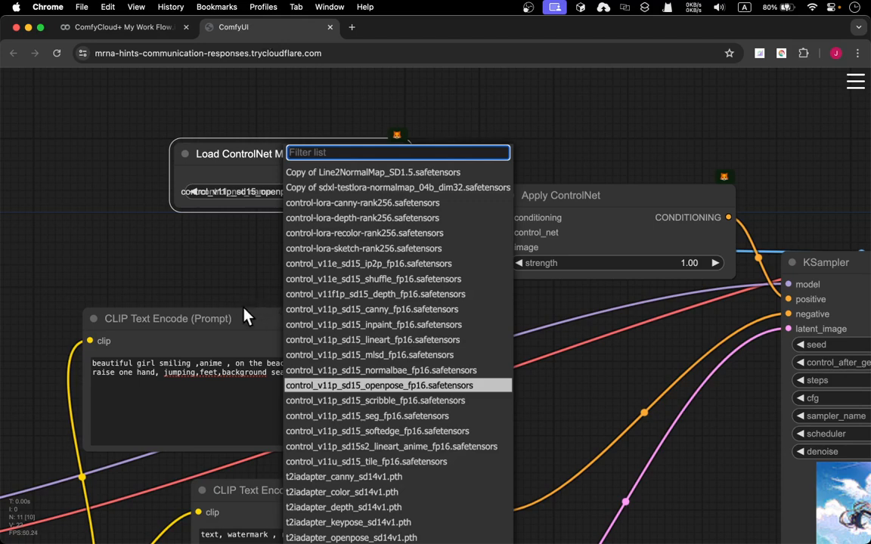
click(378, 385)
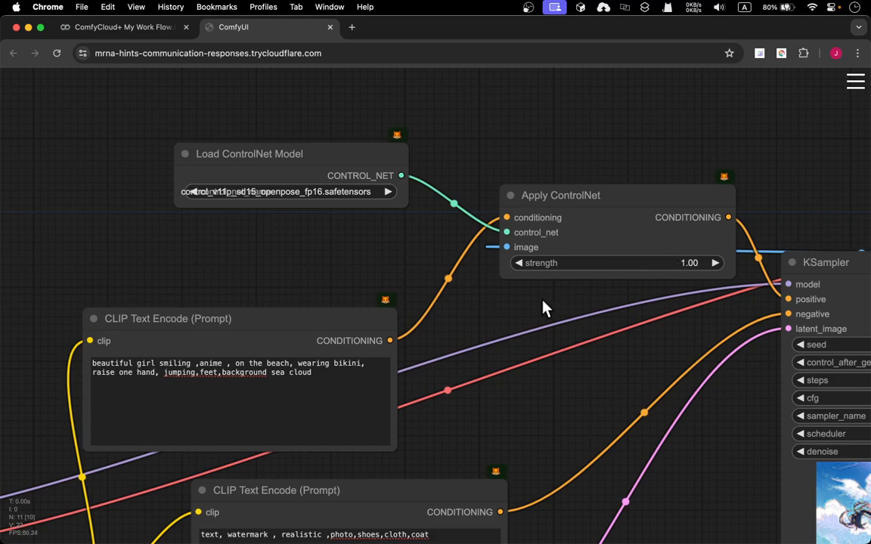
mouse_move(592, 304)
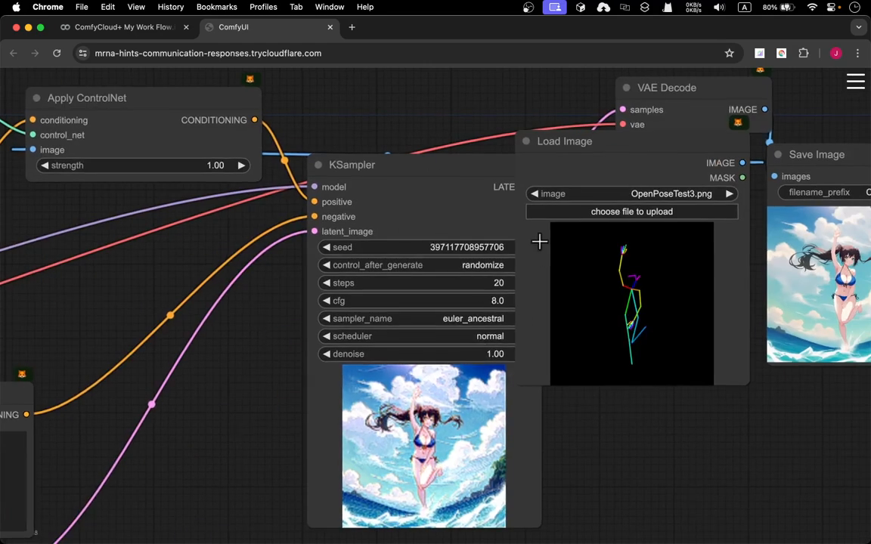
mouse_move(677, 467)
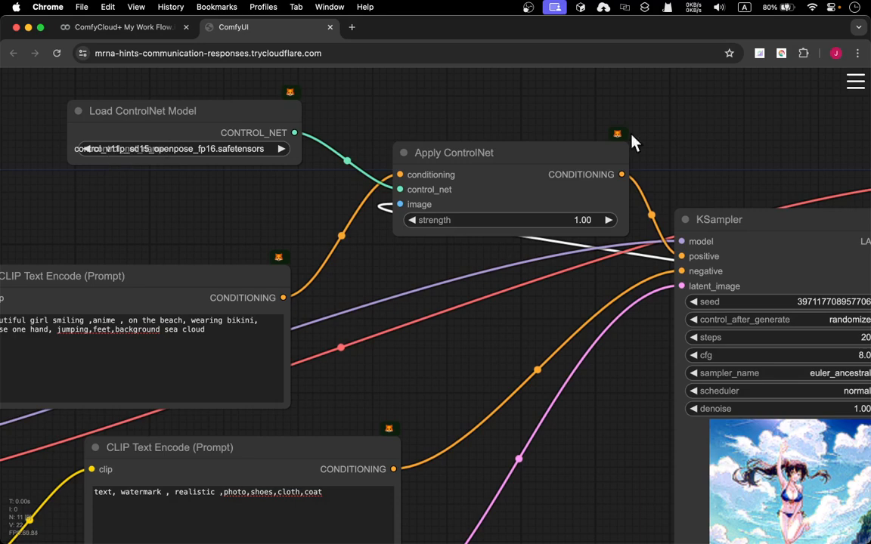
mouse_move(743, 150)
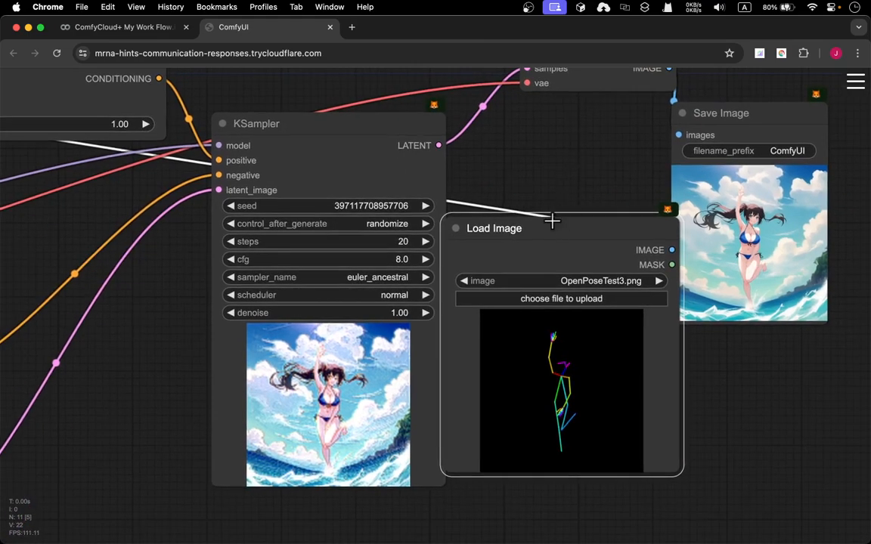
mouse_move(577, 198)
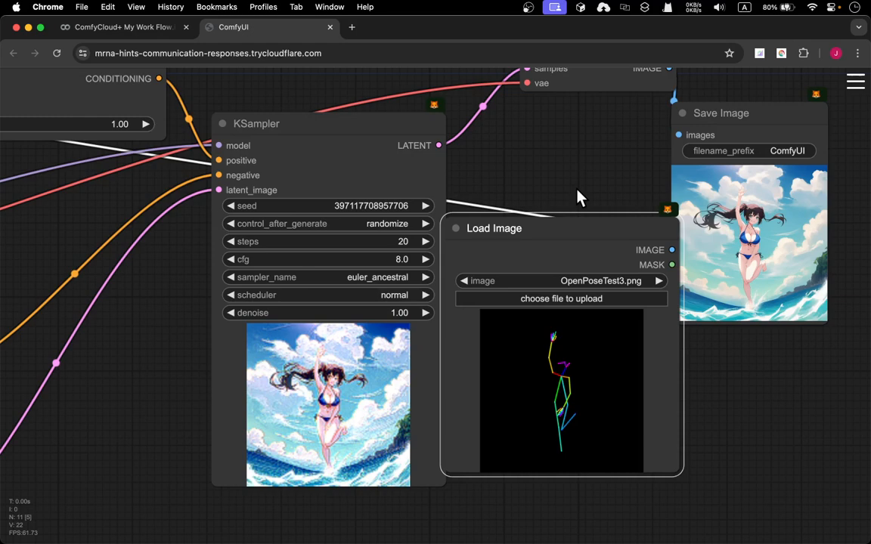
mouse_move(544, 151)
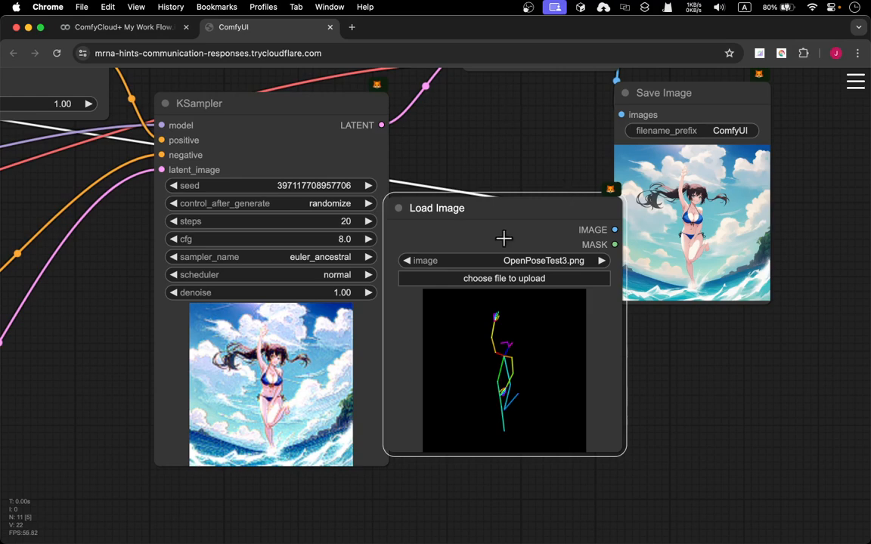
mouse_move(531, 324)
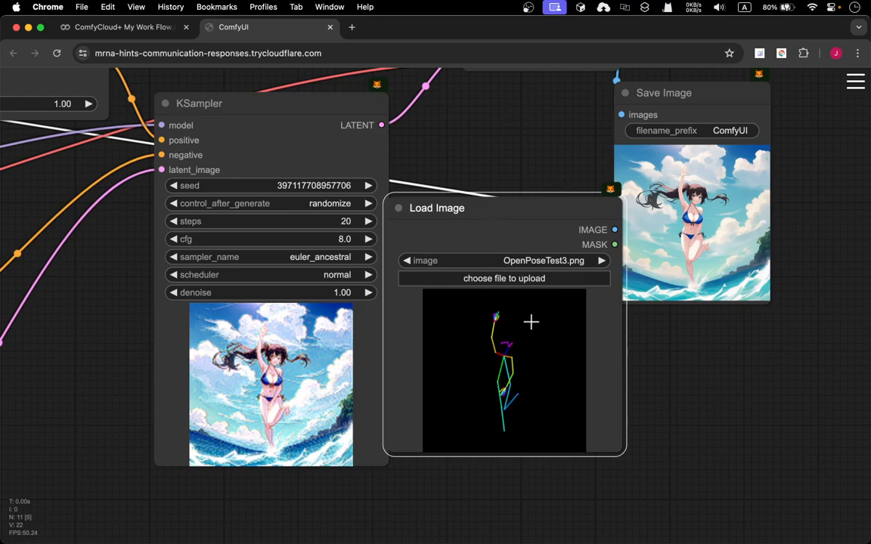
mouse_move(541, 269)
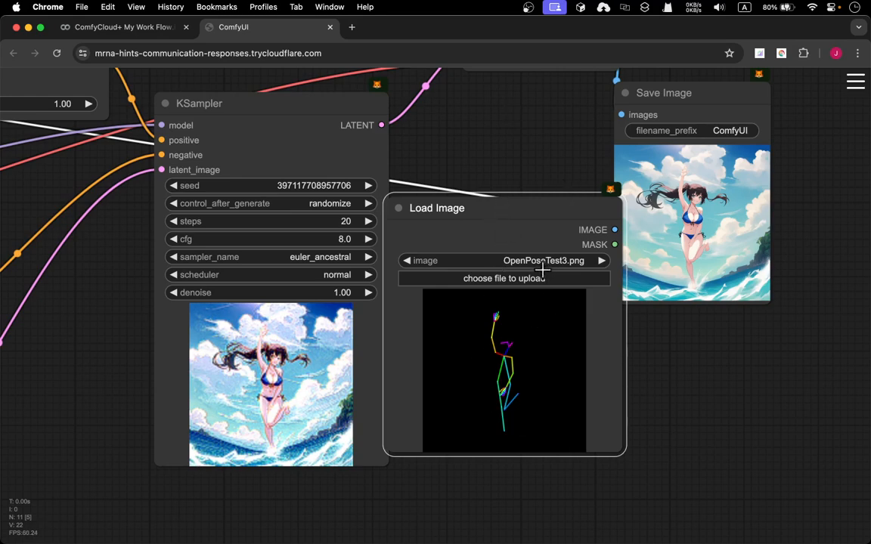
mouse_move(484, 151)
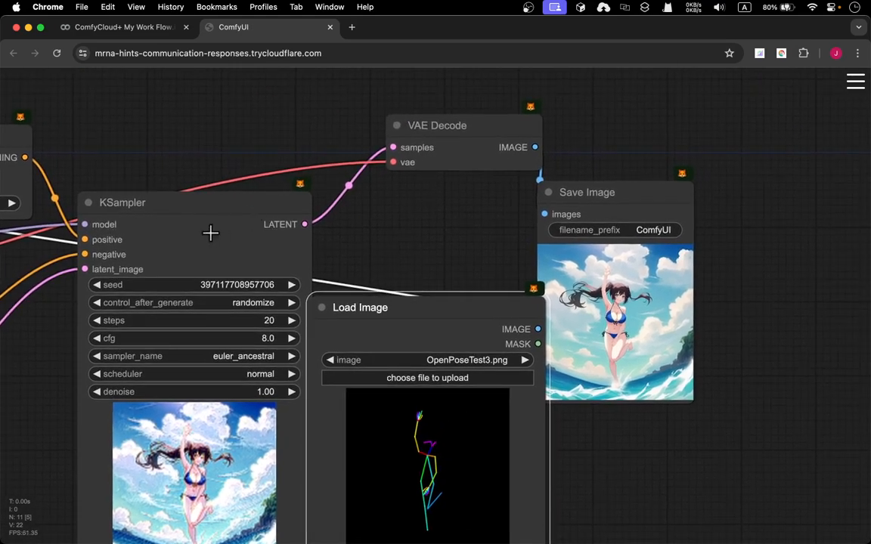
mouse_move(520, 136)
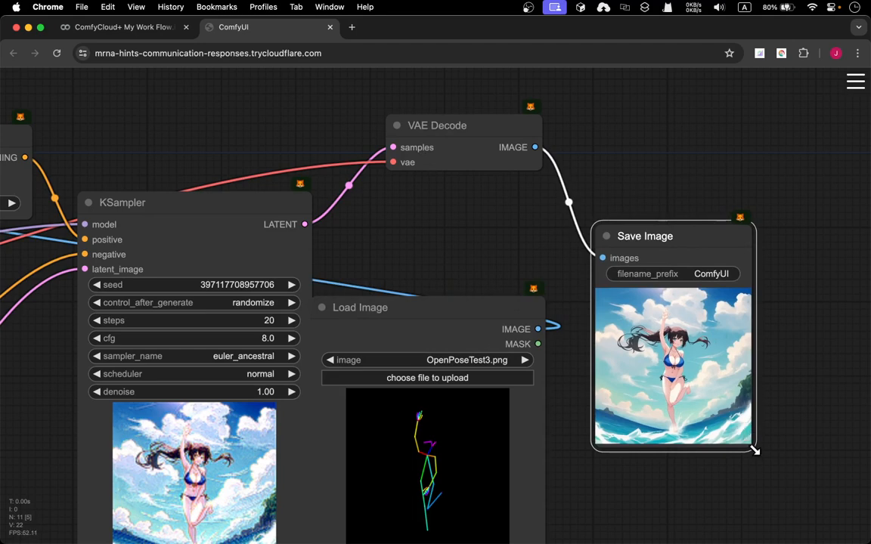
- Enlarge the Save Image node so the generated beach girl picture displays bigger
drag(754, 452, 792, 539)
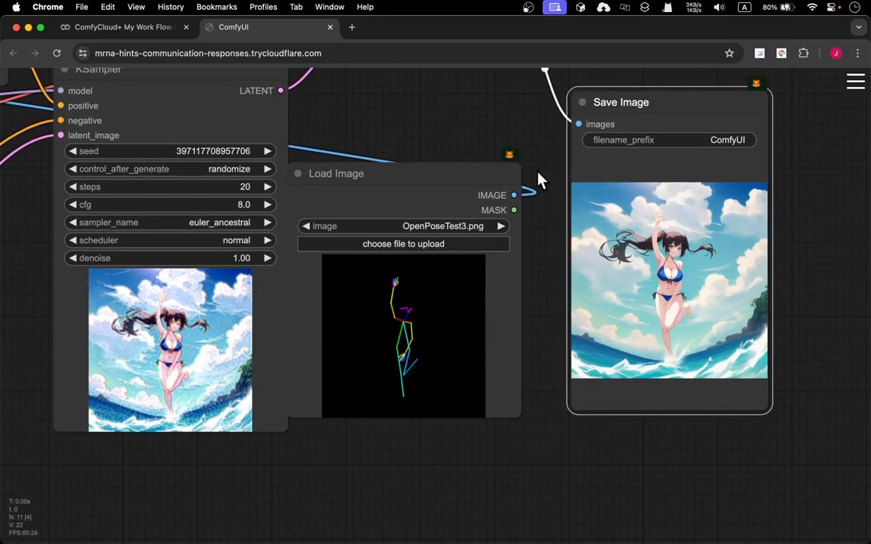
mouse_move(547, 184)
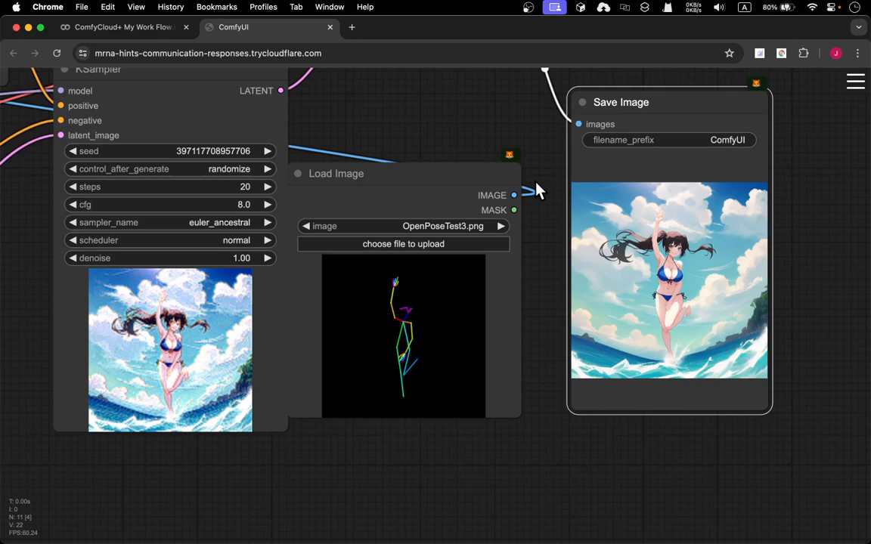
mouse_move(544, 159)
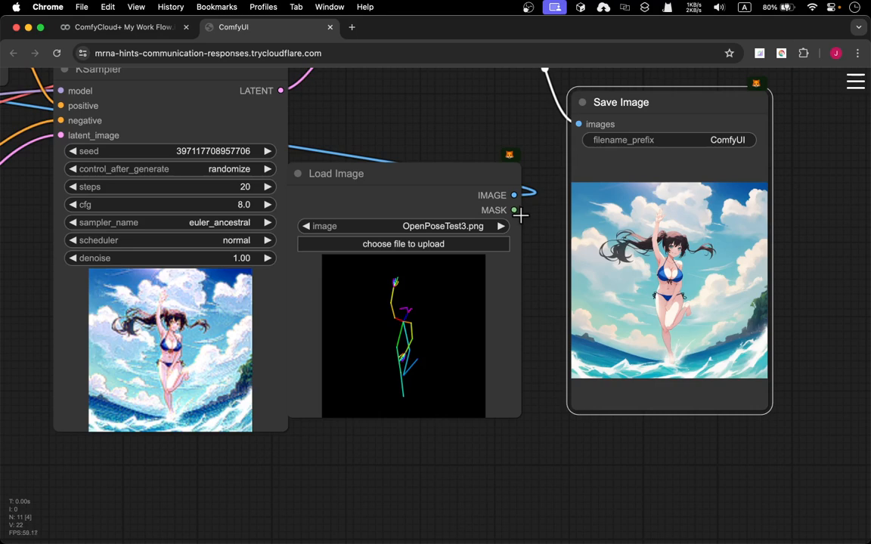
mouse_move(432, 181)
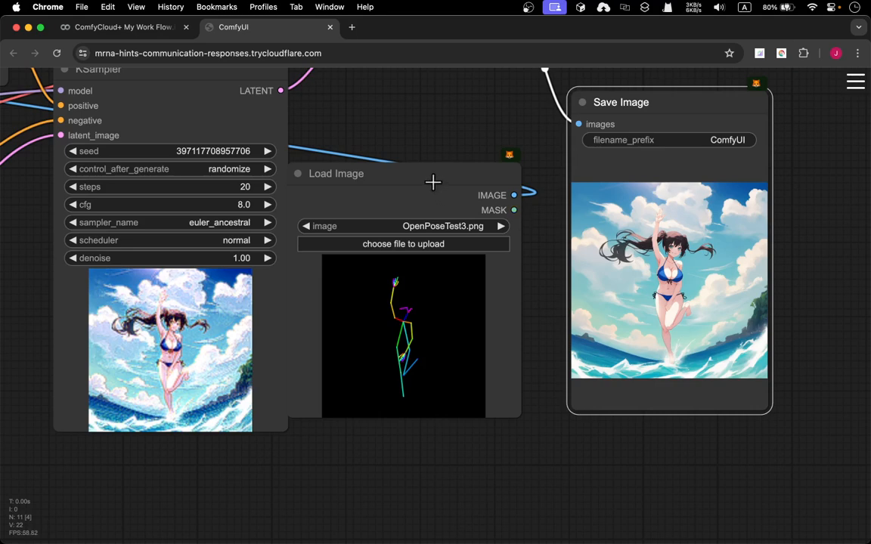